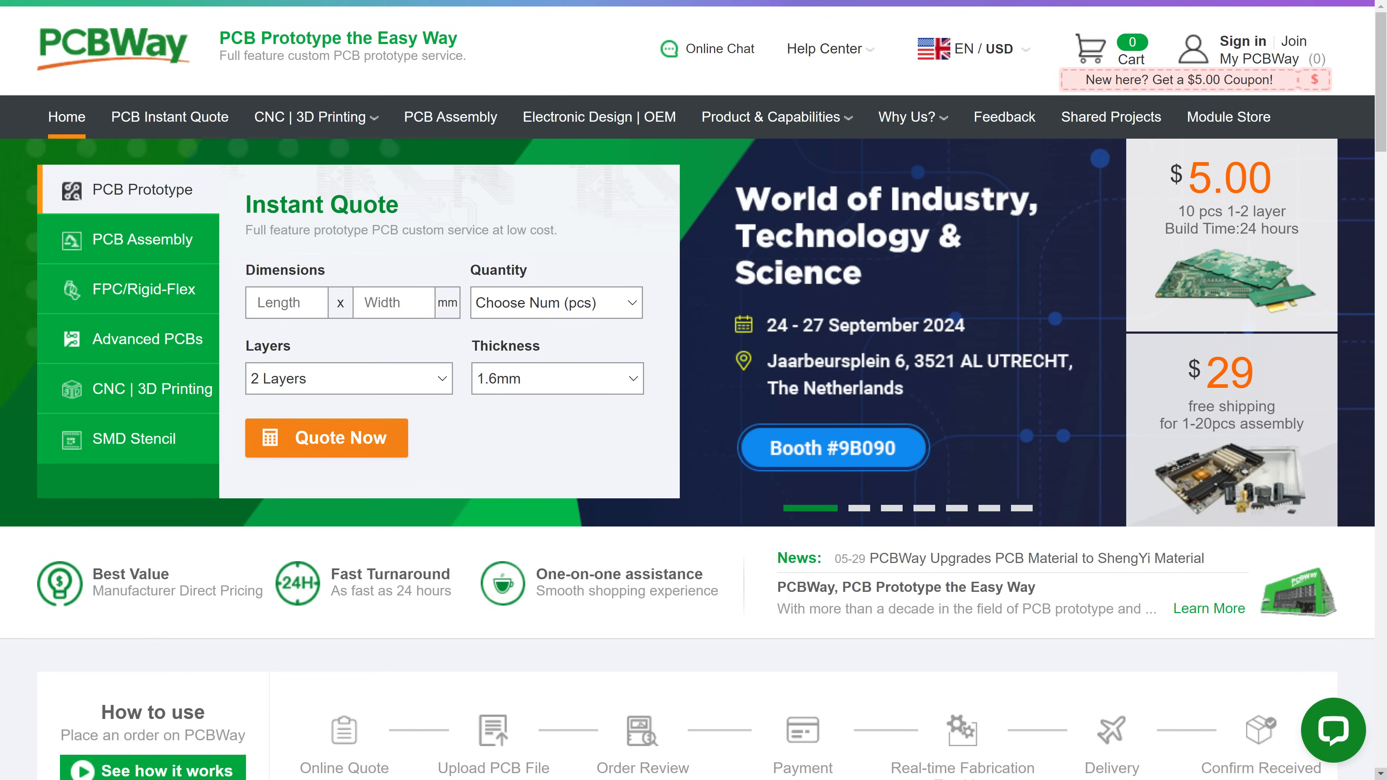
Step: Browse the 'Why Us?' page, scrolling through its quality and quoting sections
click(906, 117)
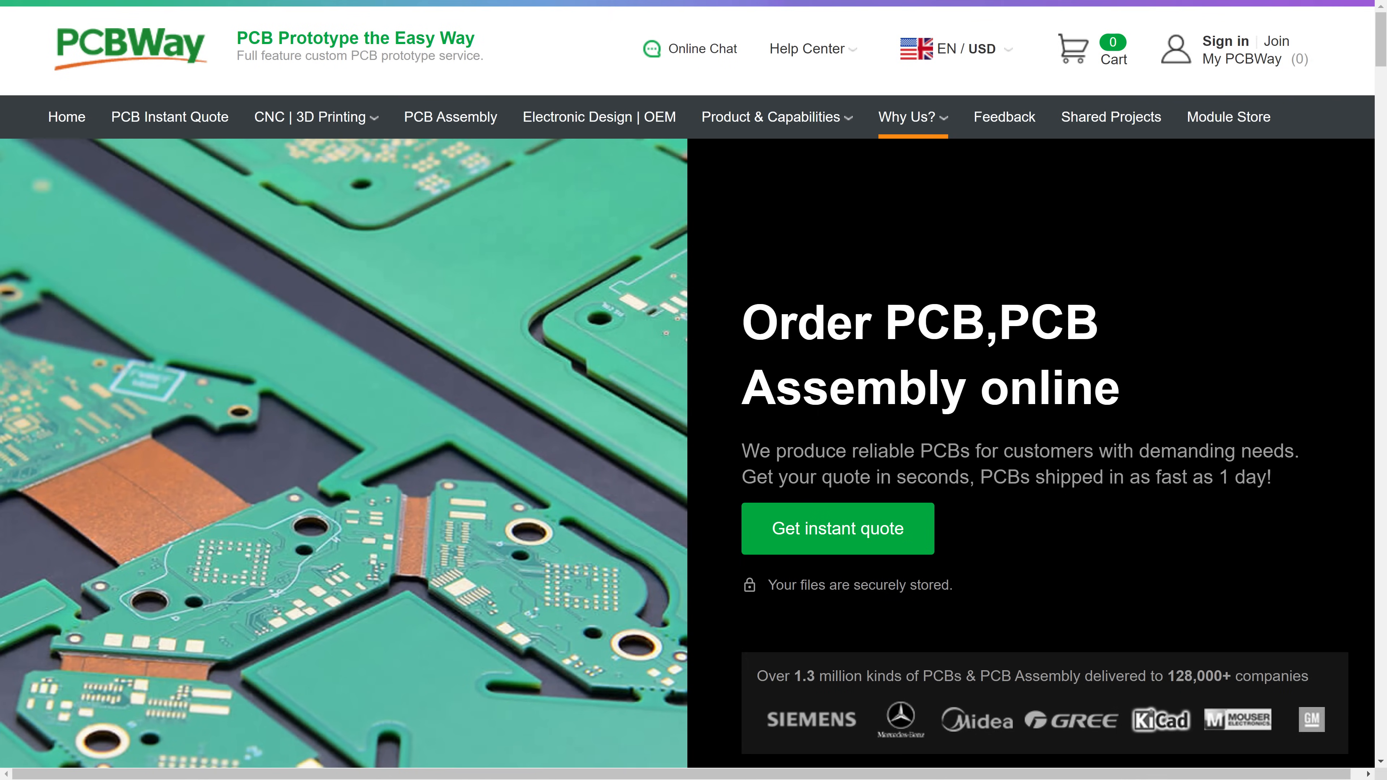
scroll(down, 3)
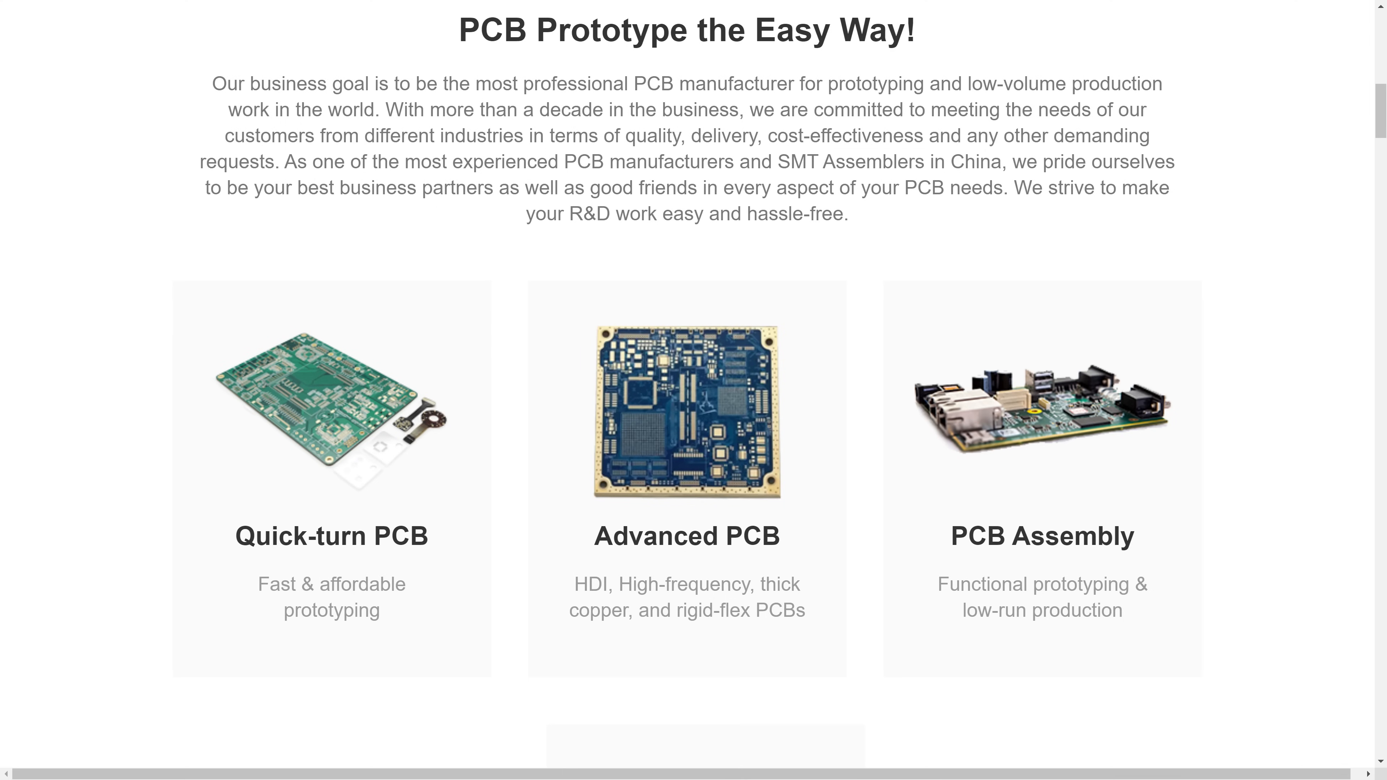
scroll(down, 3)
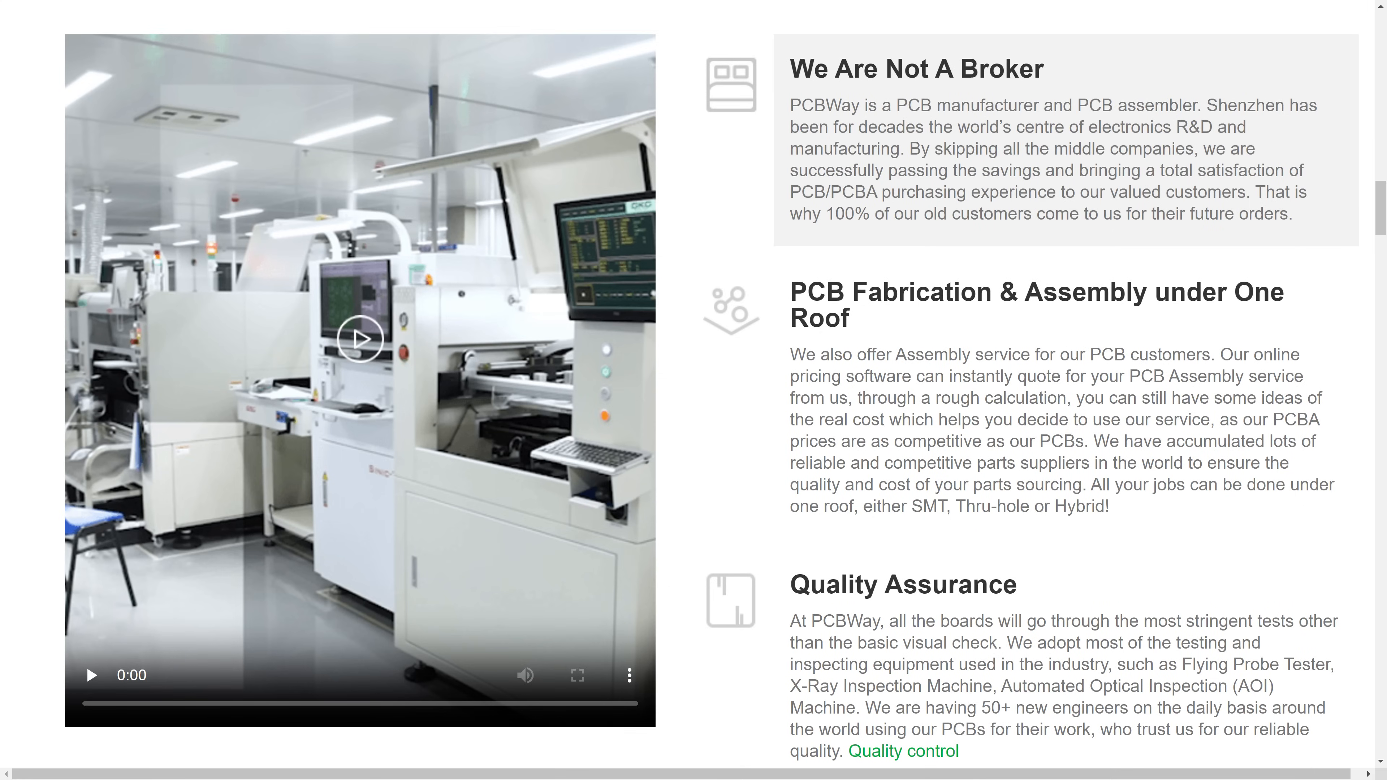
scroll(down, 3)
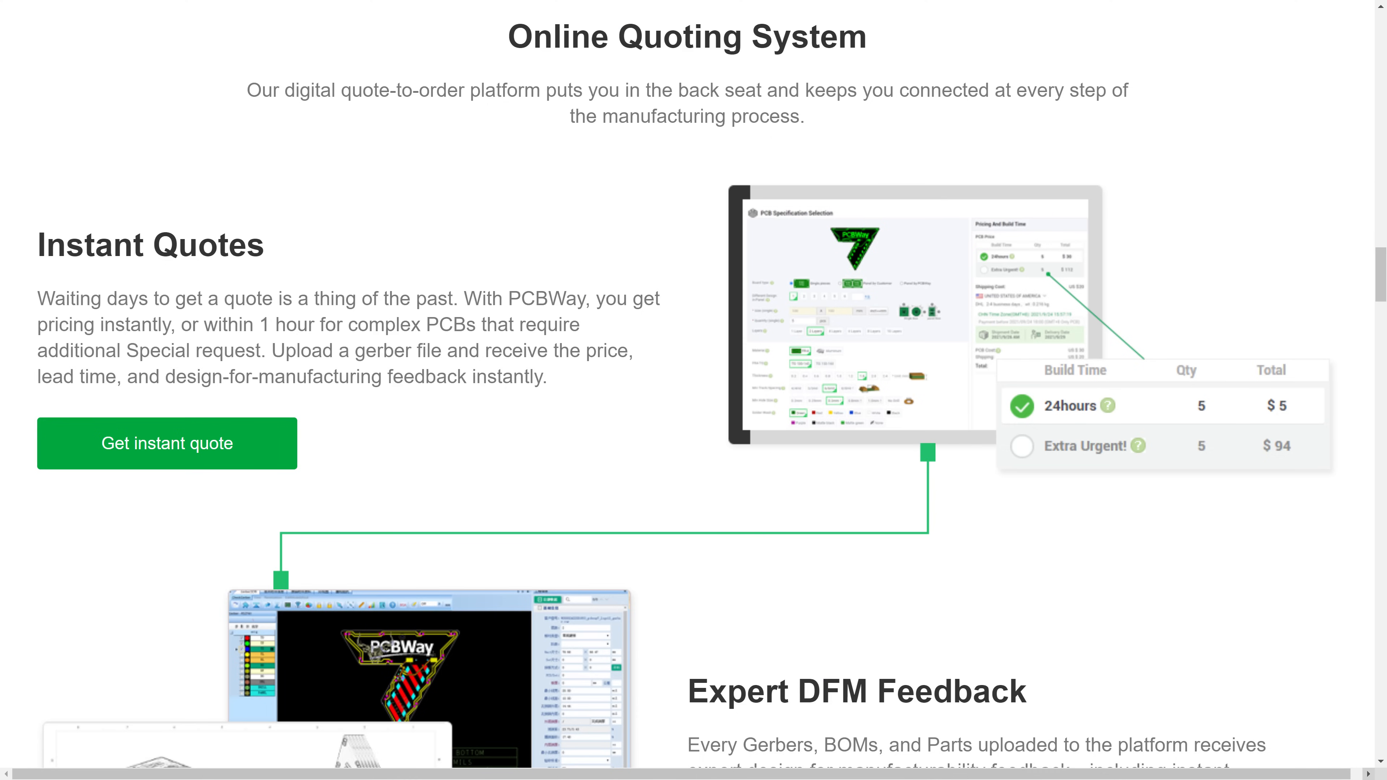
scroll(down, 3)
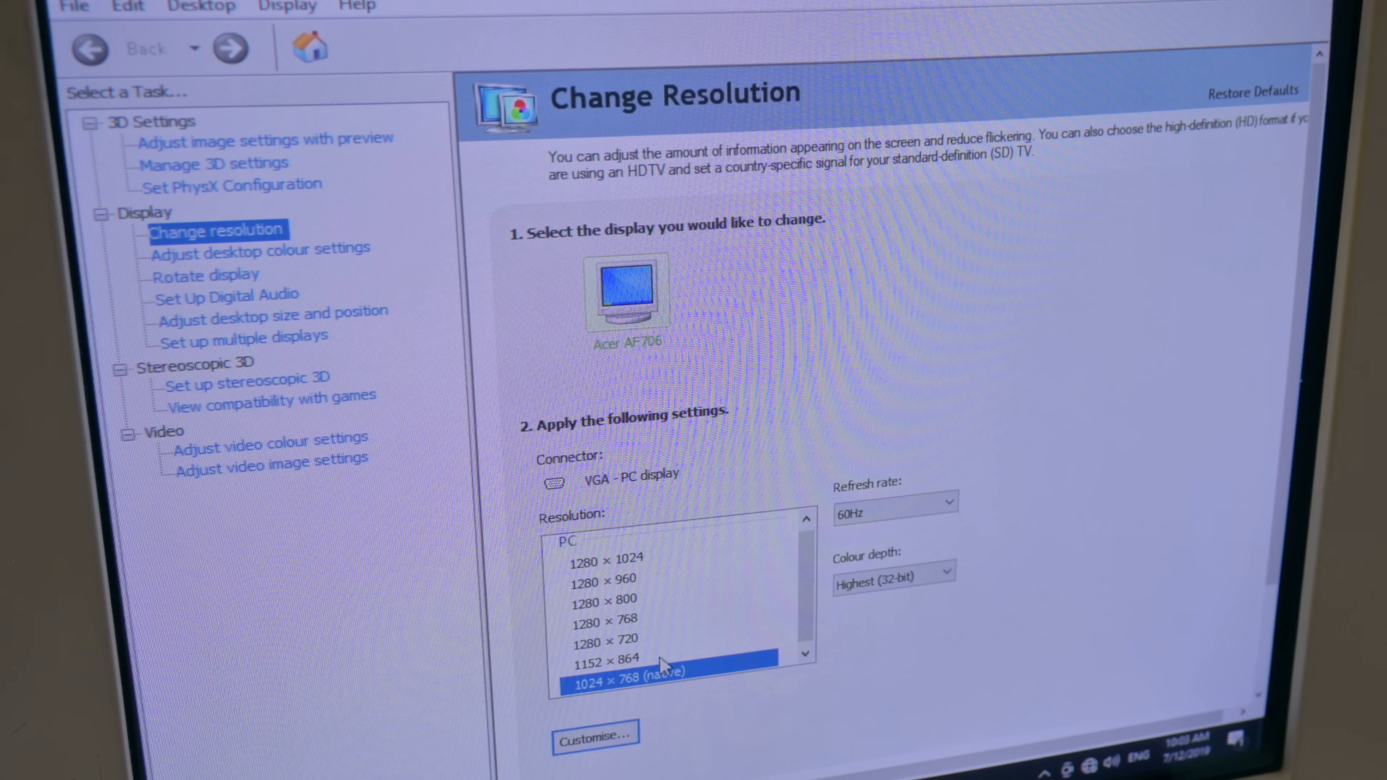
Step: From Customise, start editing the 720 x 400 at 70Hz custom resolution entry
click(595, 736)
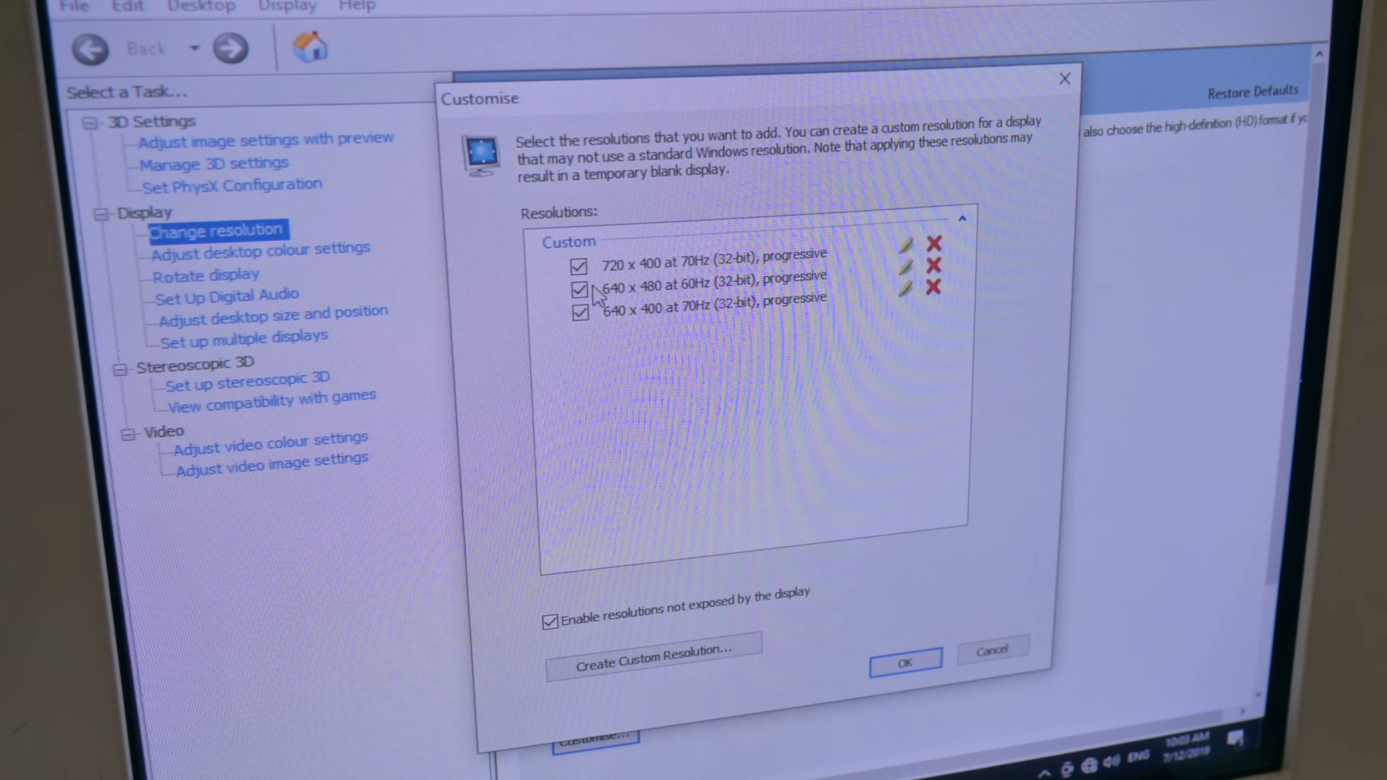
mouse_move(803, 283)
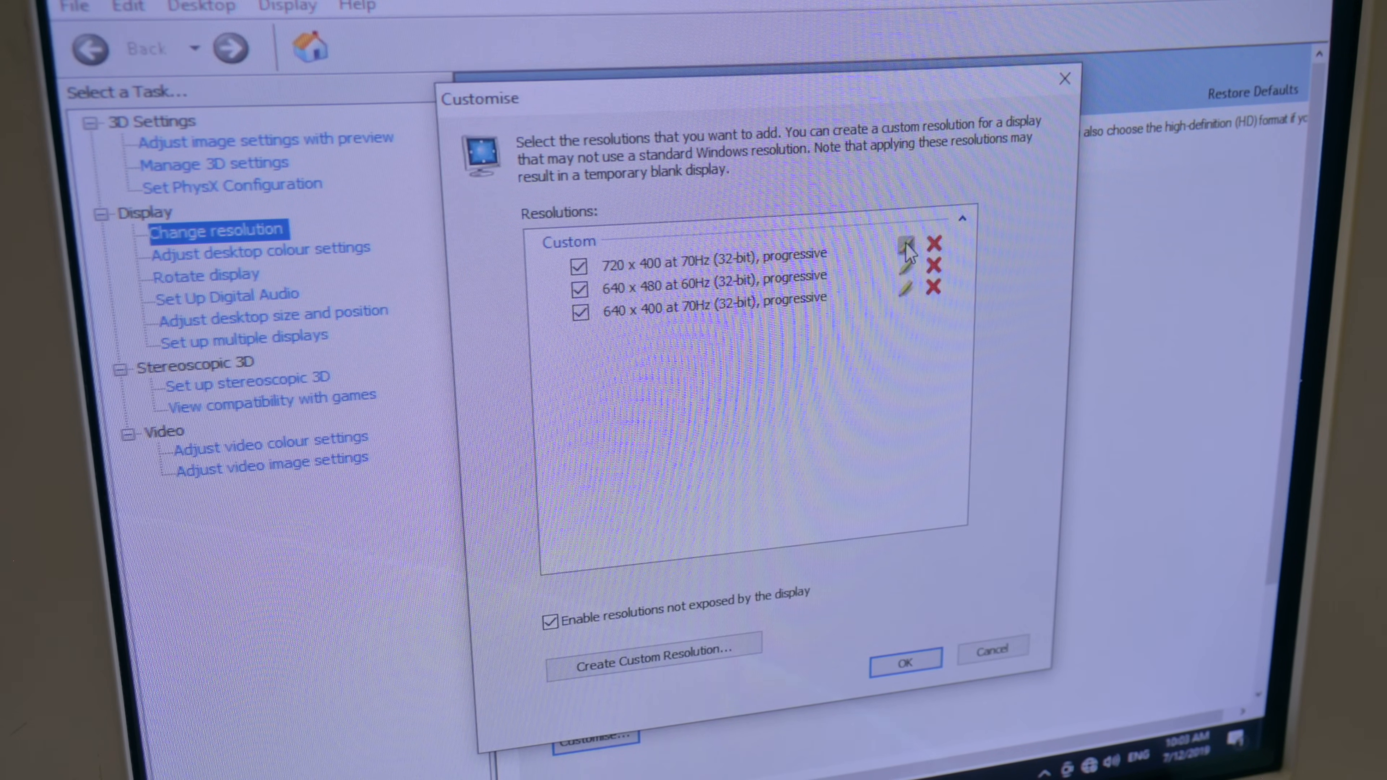
click(903, 248)
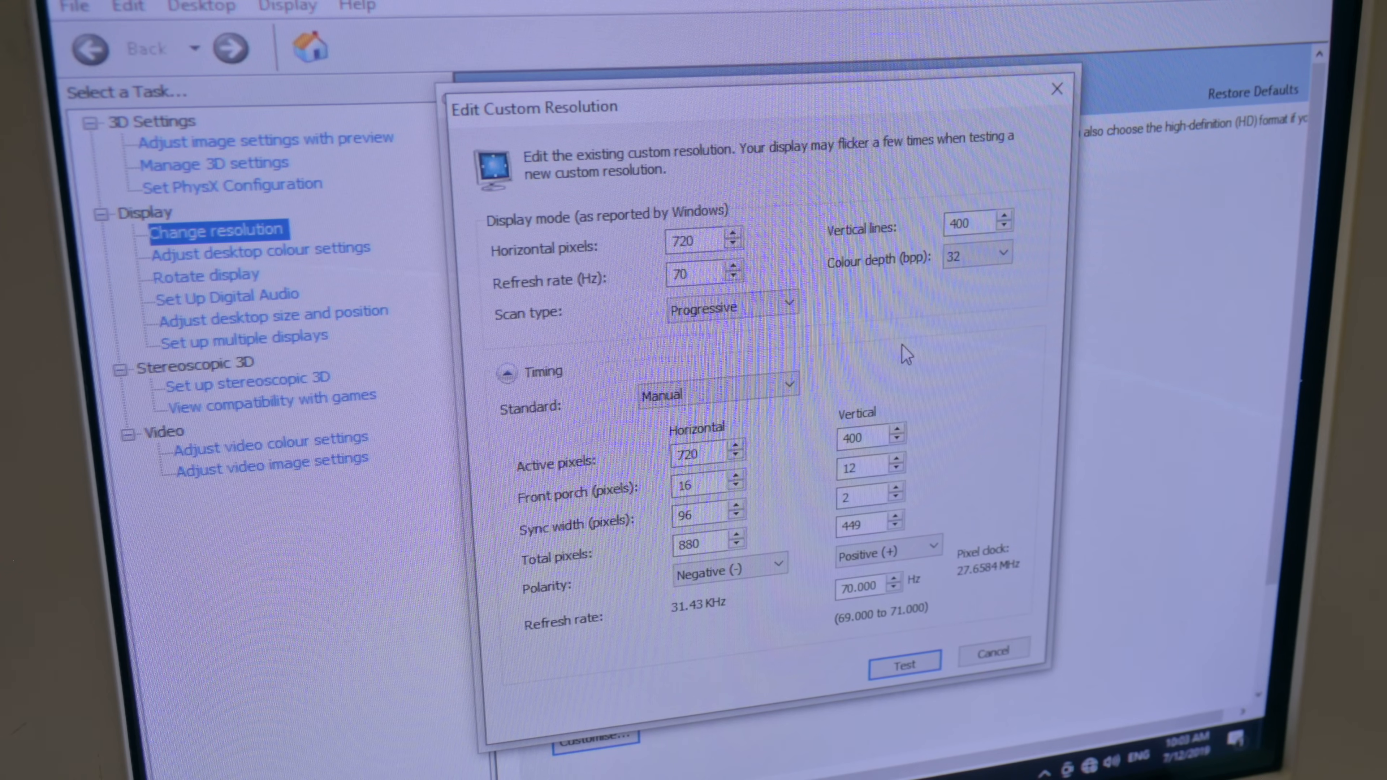